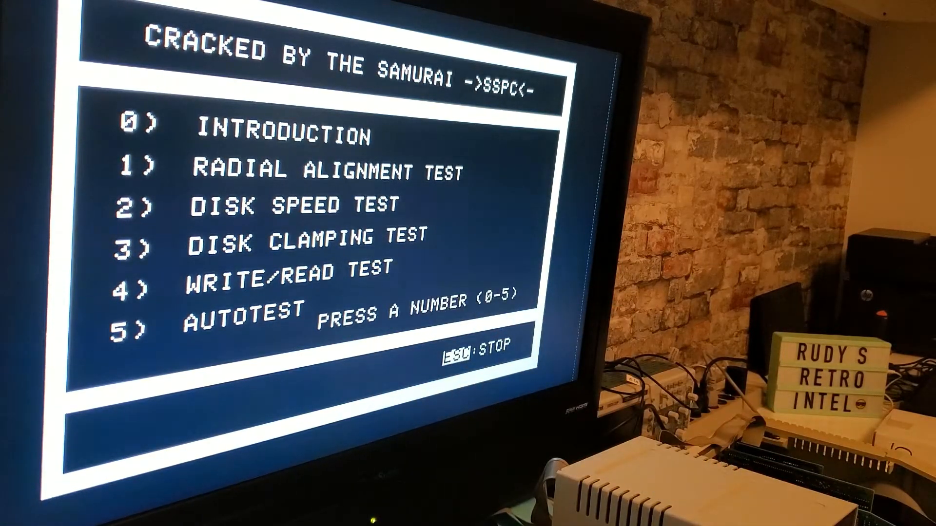
# Start the AUTOTEST (option 5) on Slot 6, Drive 1
pyautogui.press('5')
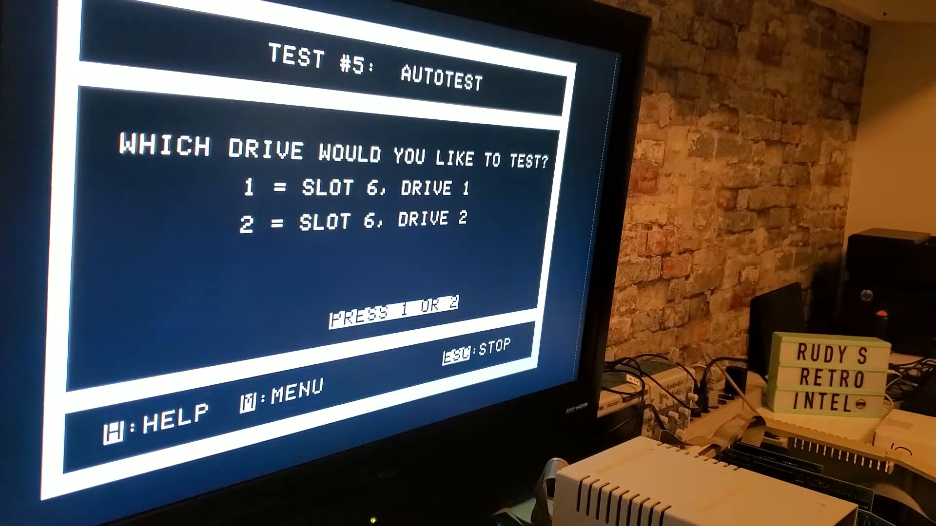
pyautogui.press('1')
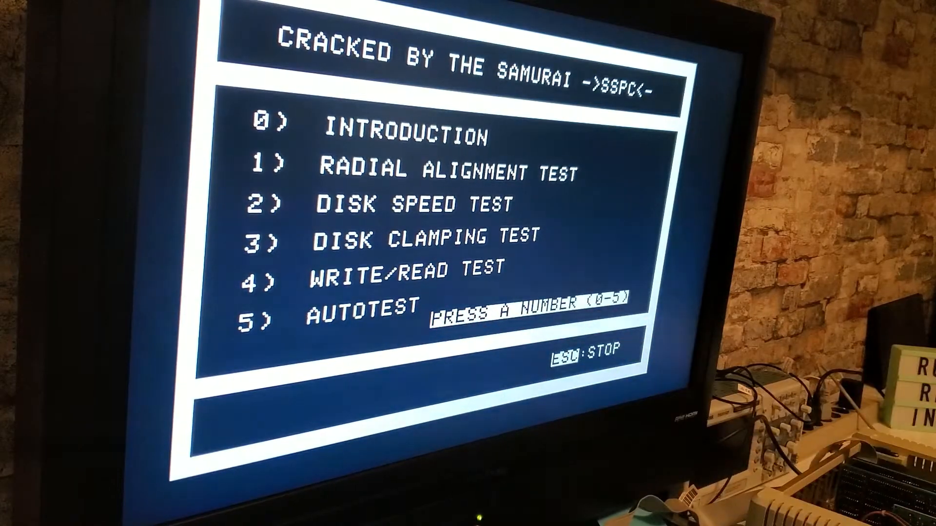
# Choose AUTOTEST (option 5) from the main menu of drive tests
pyautogui.press('5')
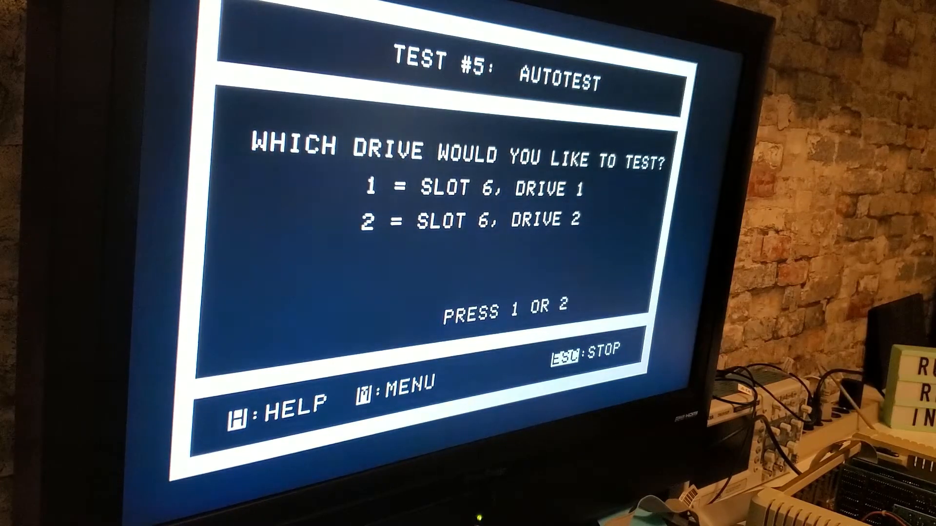
# Select Slot 6, Drive 1 so the autotest begins with radial alignment
pyautogui.press('1')
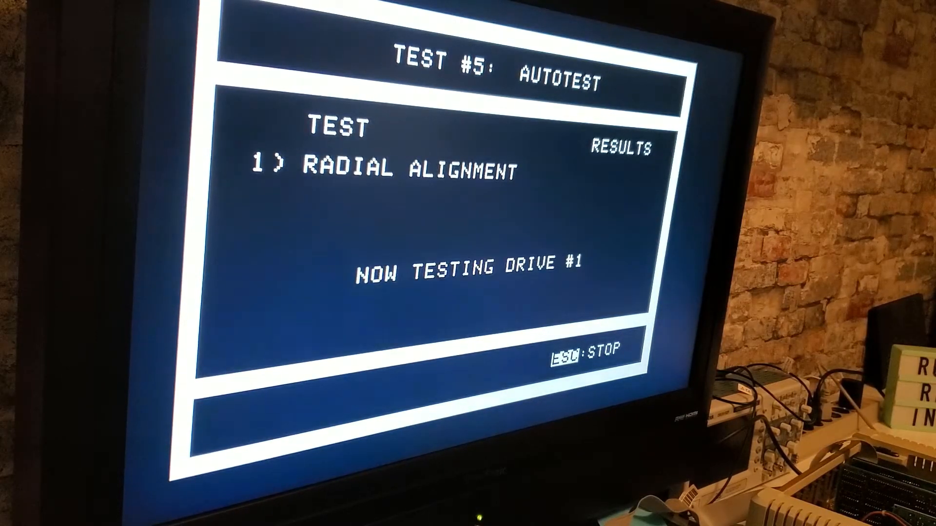